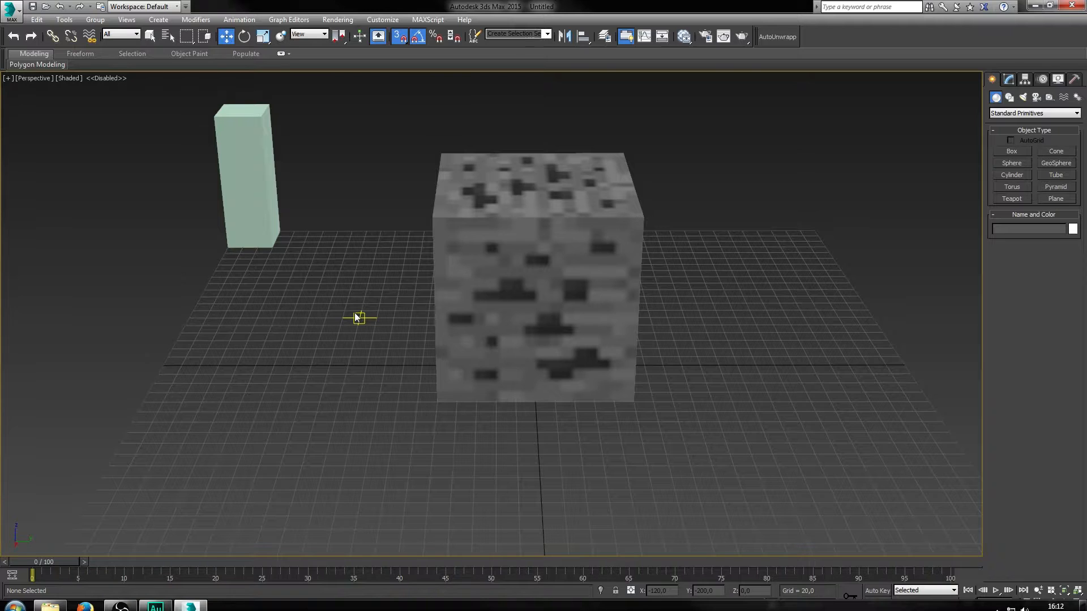
mouse_move(378, 304)
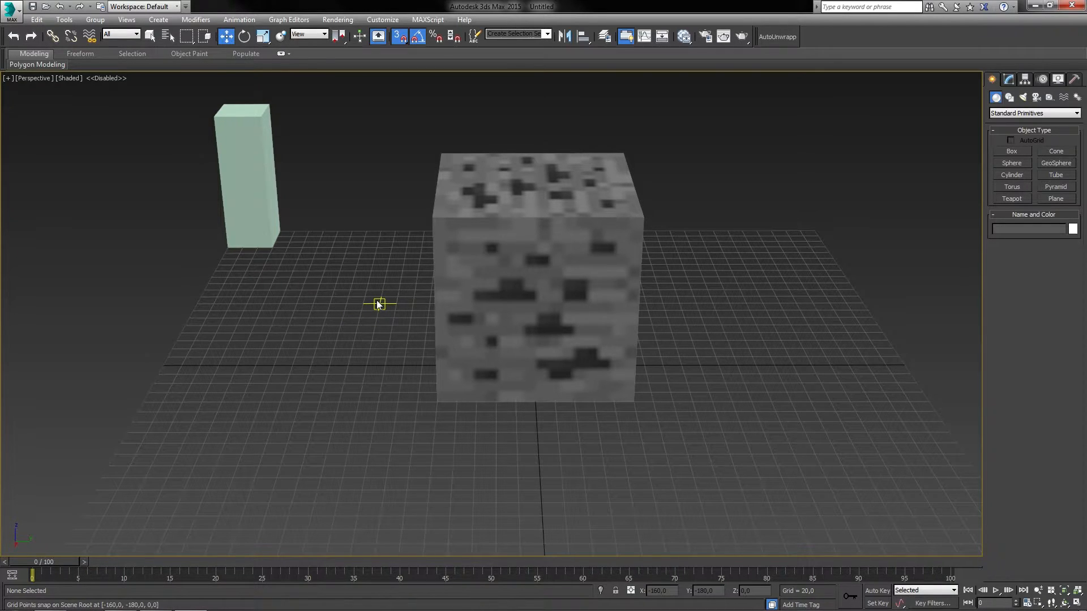
mouse_move(601, 253)
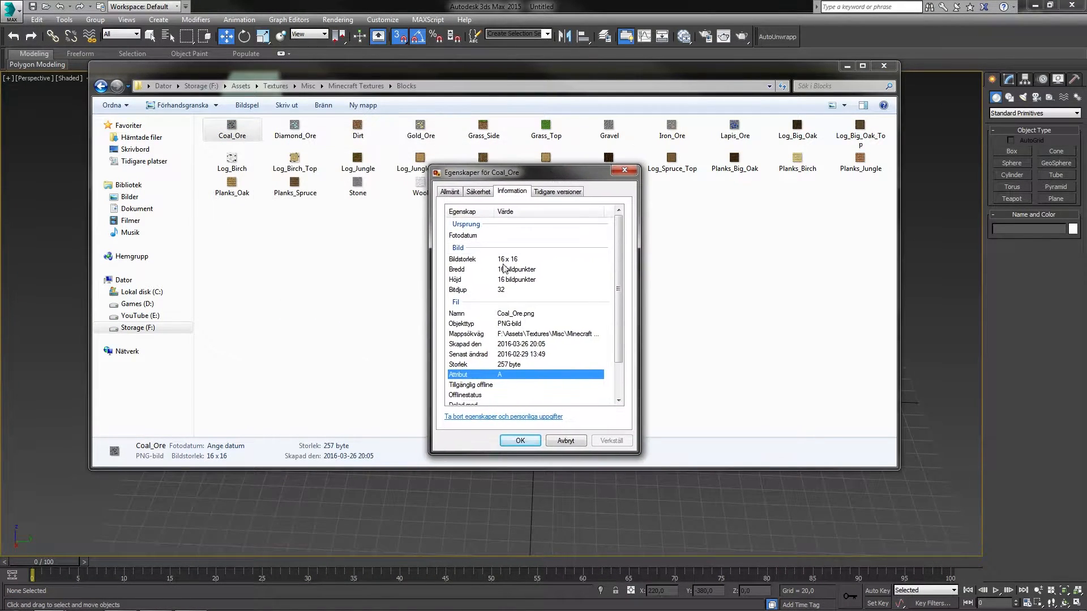
mouse_move(521, 261)
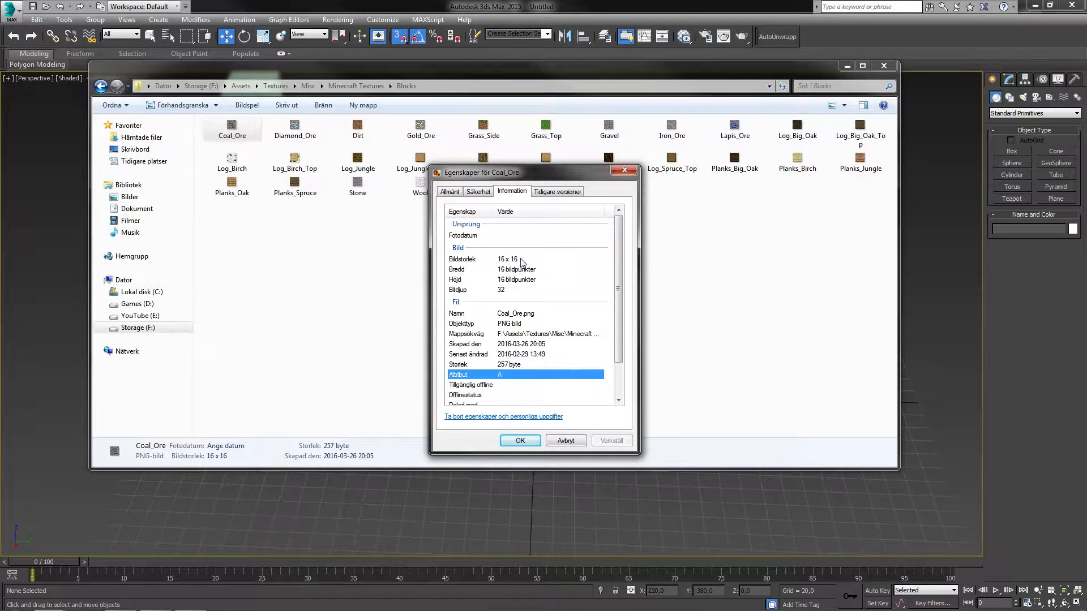
mouse_move(625, 170)
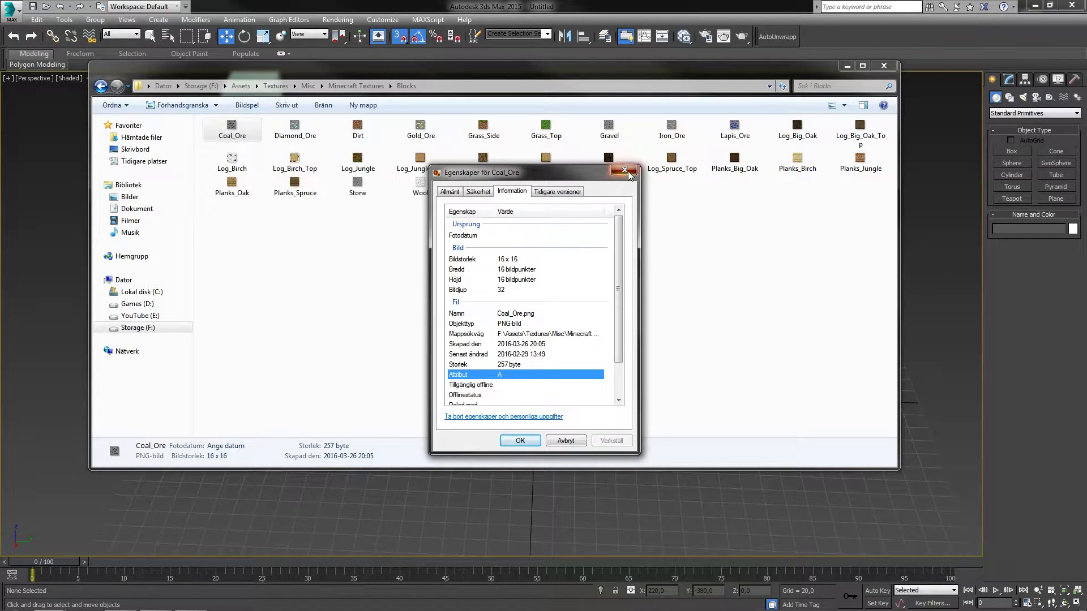
Step: Close the Coal_Ore properties after confirming the 16 × 16 size
click(624, 171)
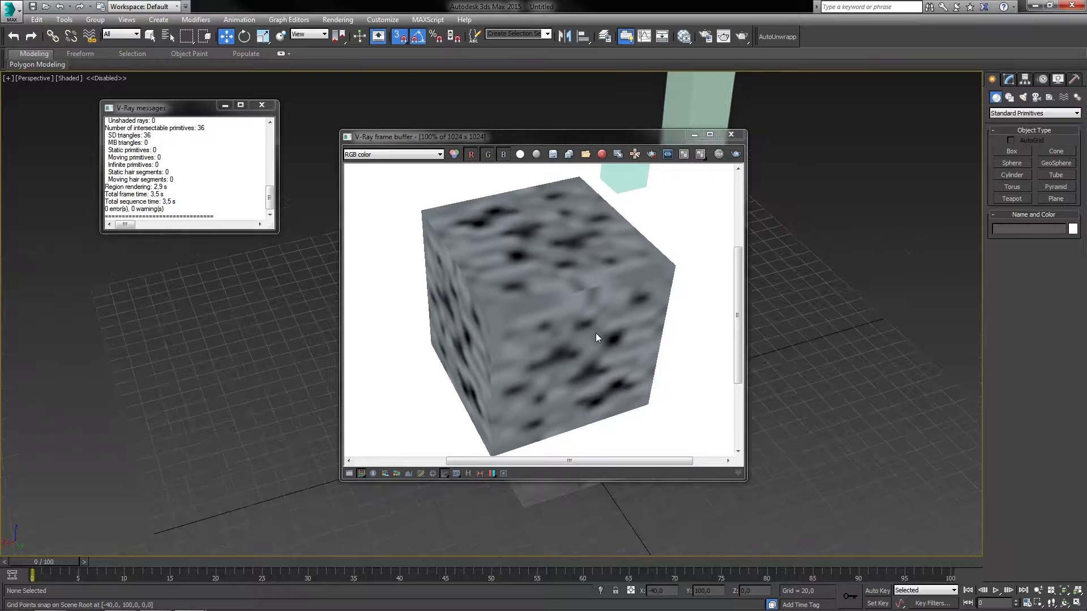
Step: Render the coal ore cube with V-Ray, showing the blurred texture
click(730, 135)
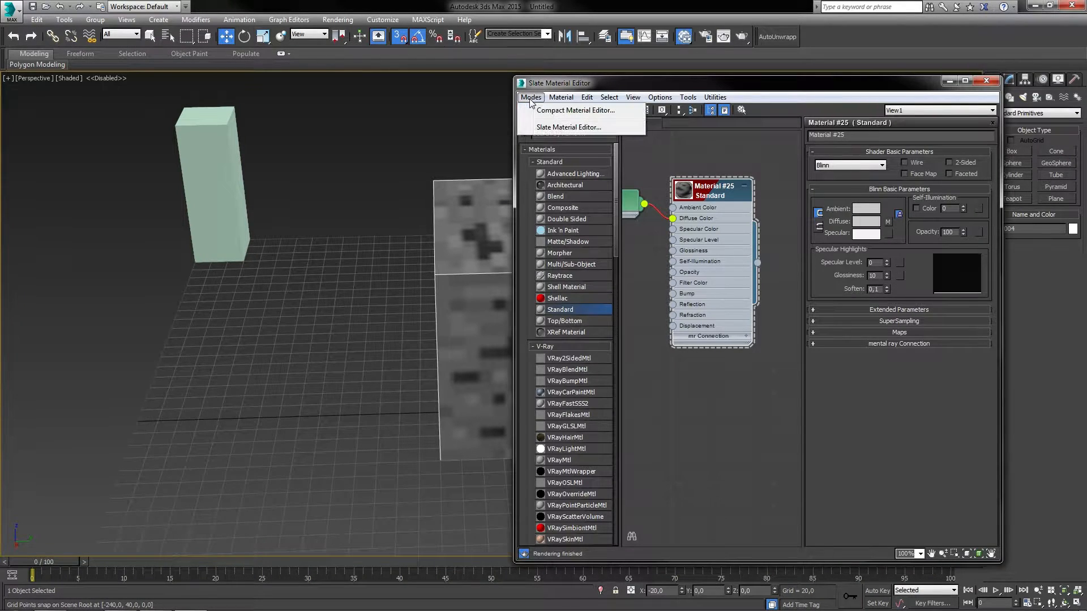
mouse_move(542, 102)
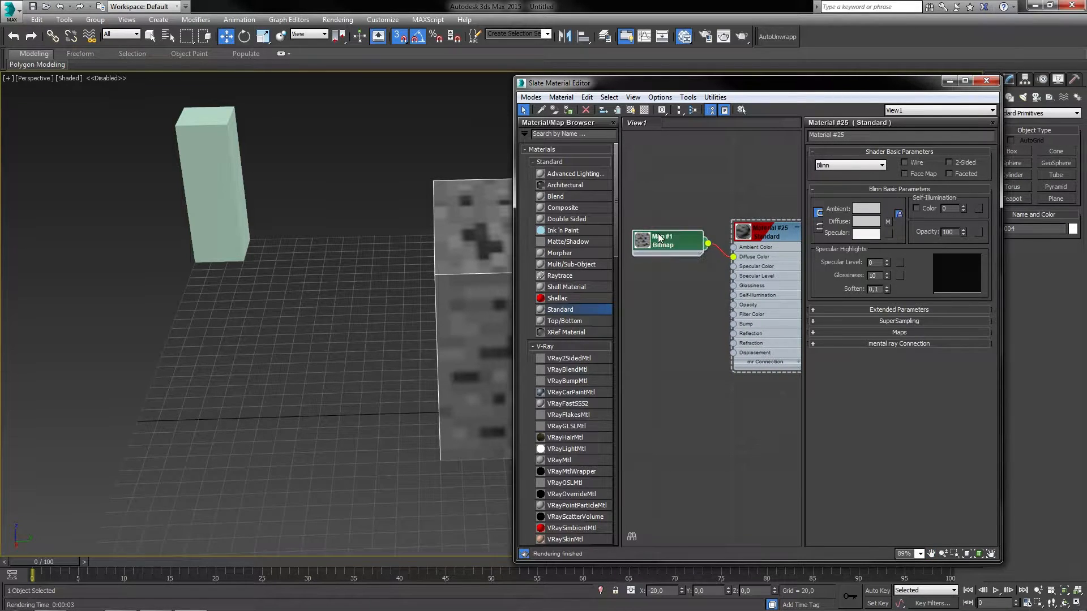
Step: Set the Map #1 bitmap's filtering to None and check the crisp V-Ray render
drag(667, 241, 664, 236)
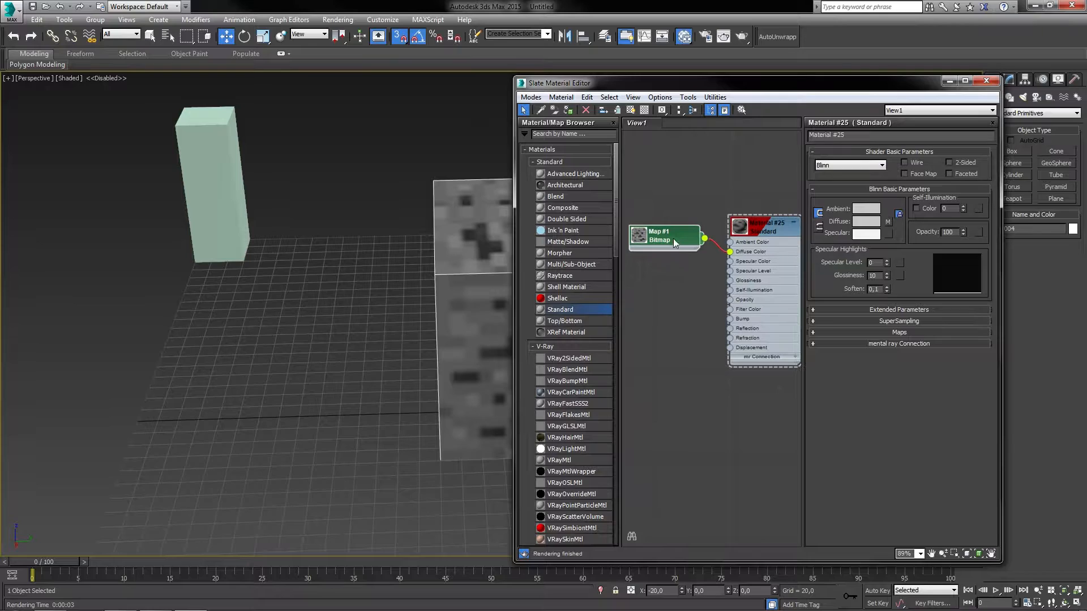
click(662, 237)
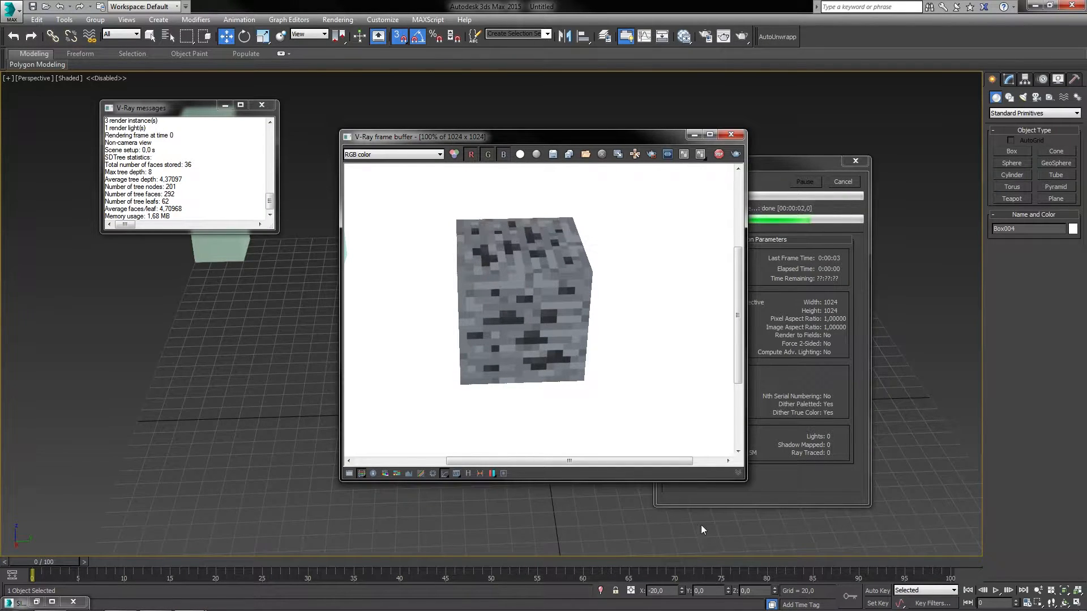
click(731, 134)
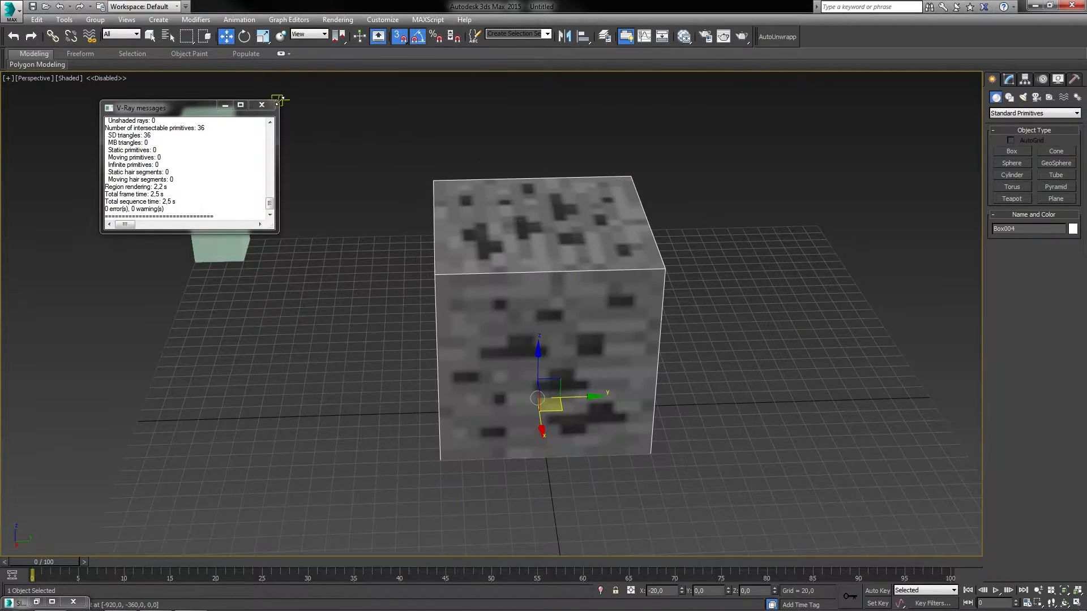
Step: Minimize 3ds Max and open Coal_Ore from the Blocks folder in Photoshop
click(261, 105)
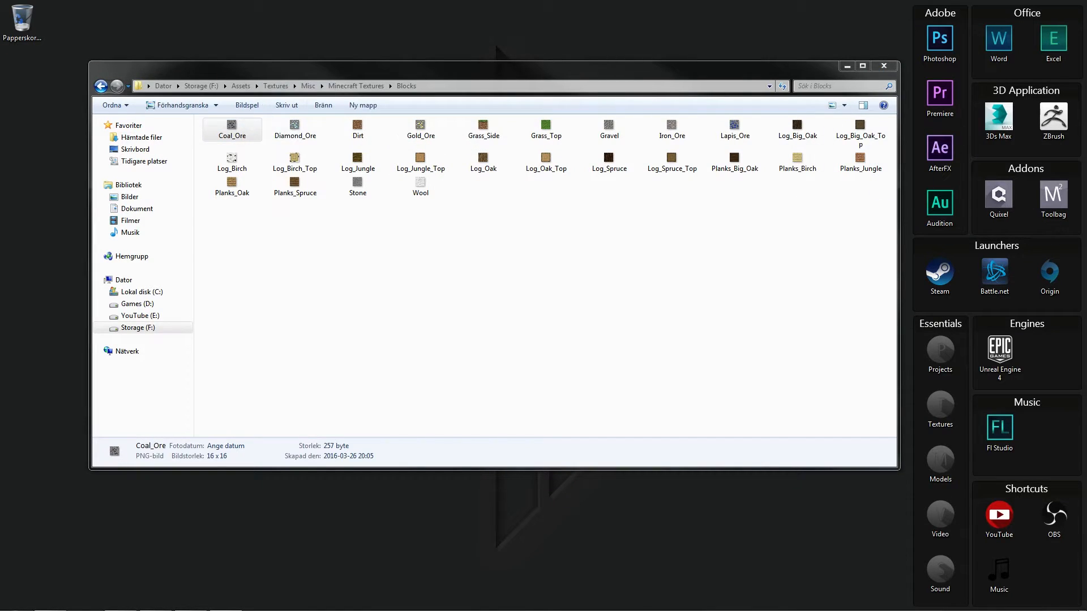
double_click(231, 125)
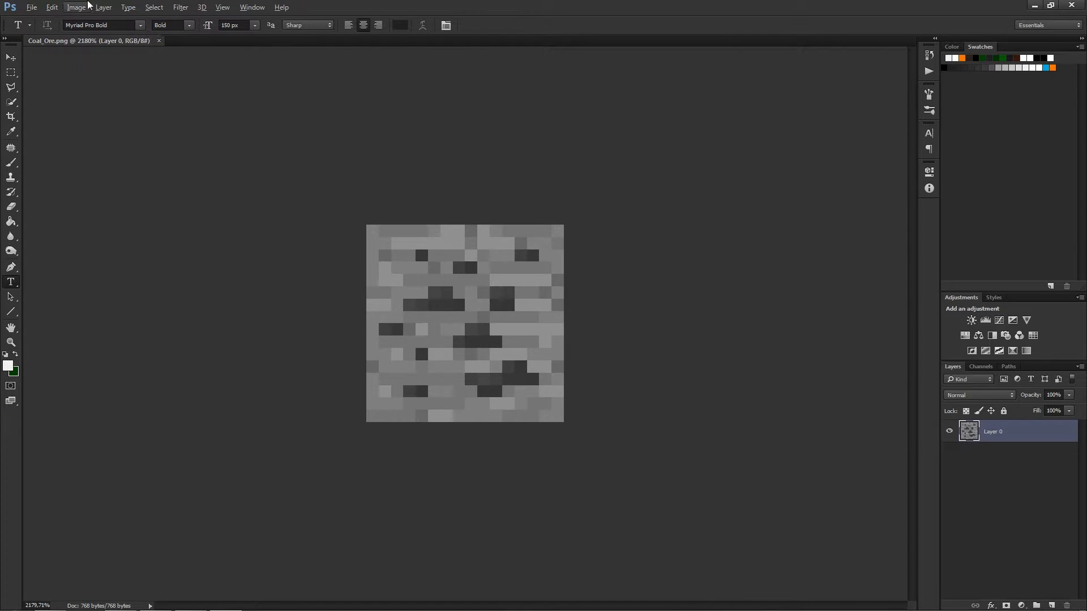
Step: Set the Coal_Ore canvas width to 1024 pixels
click(74, 7)
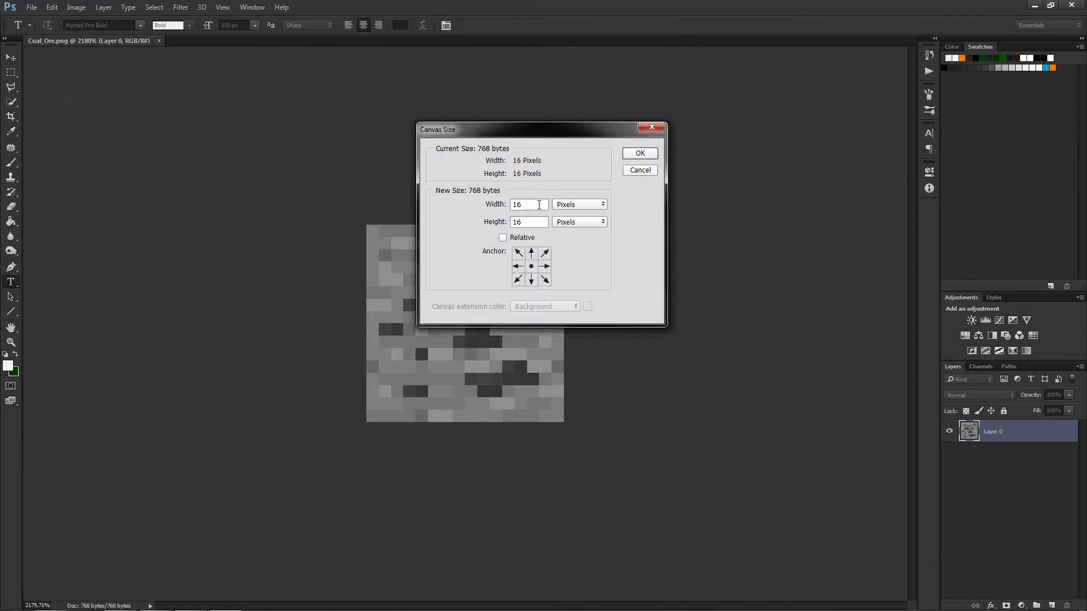
triple_click(528, 204)
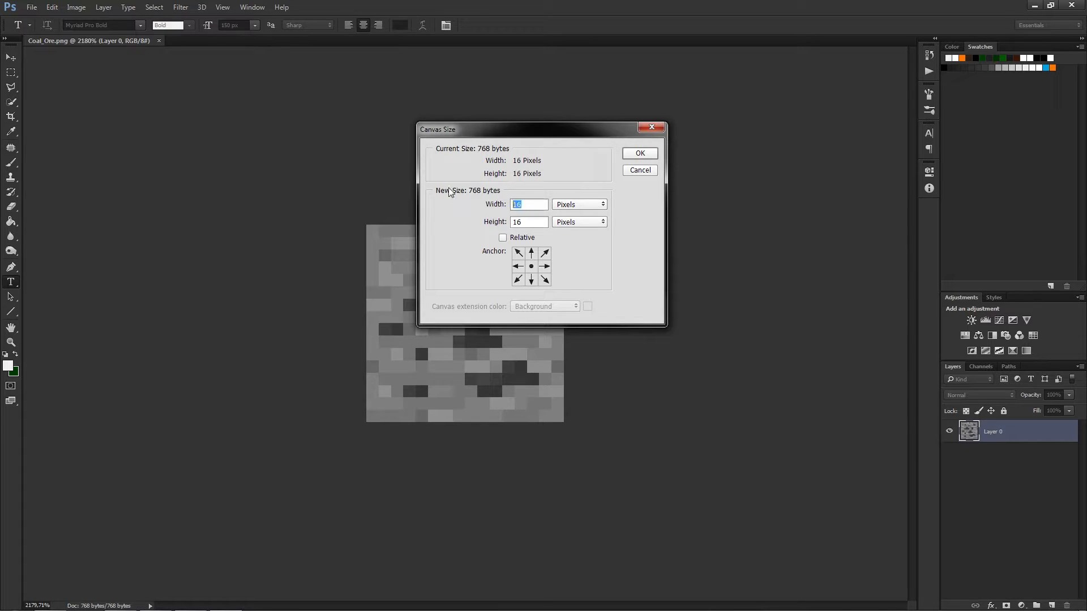
text(1024)
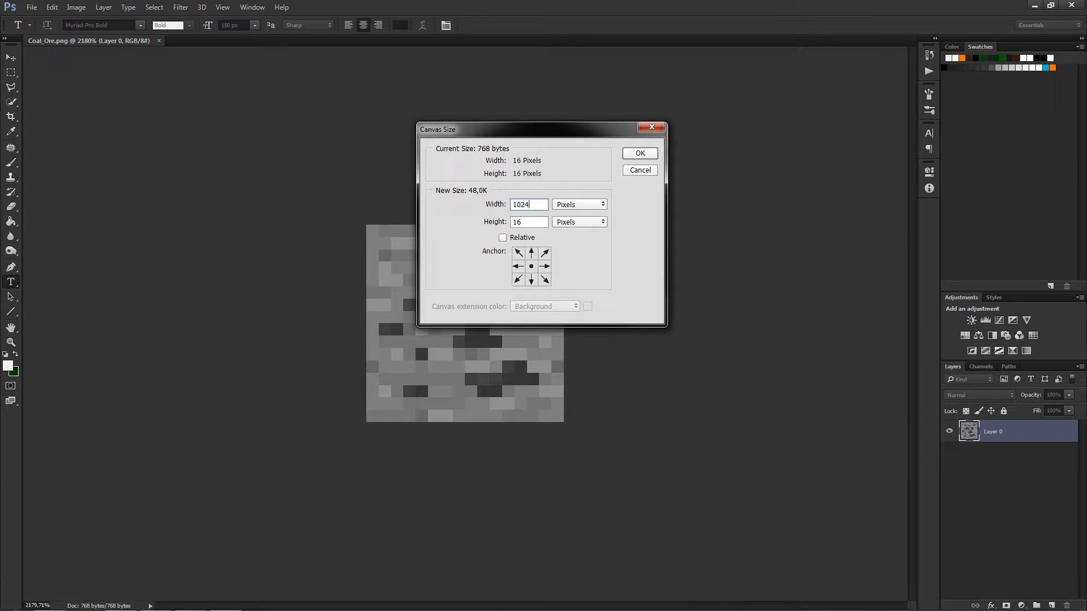
click(640, 153)
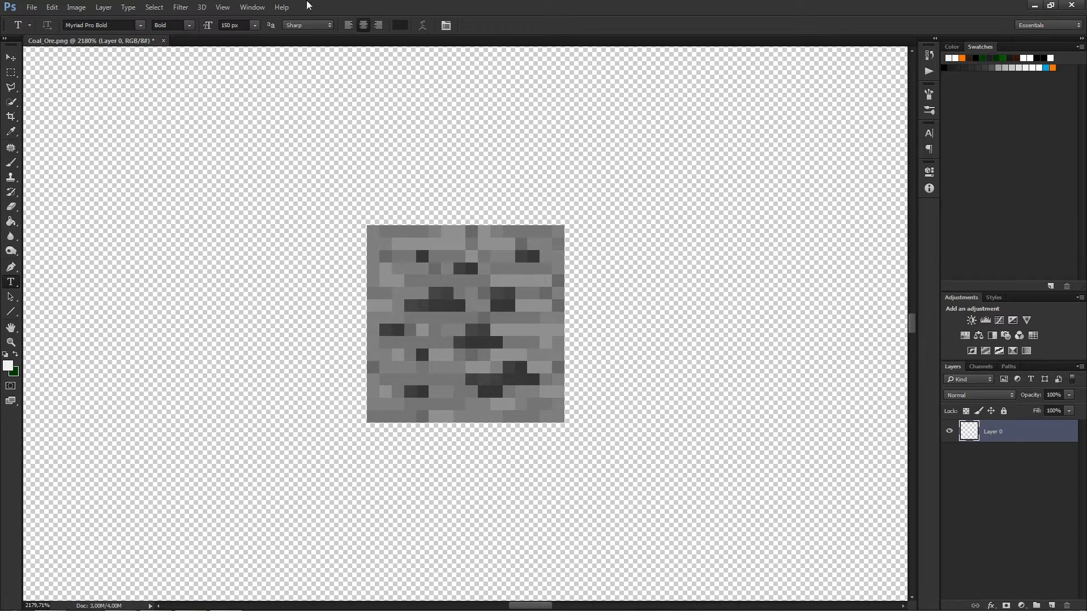
Step: Resize the image to 1024 px with Nearest Neighbor (hard edges) resampling
click(77, 8)
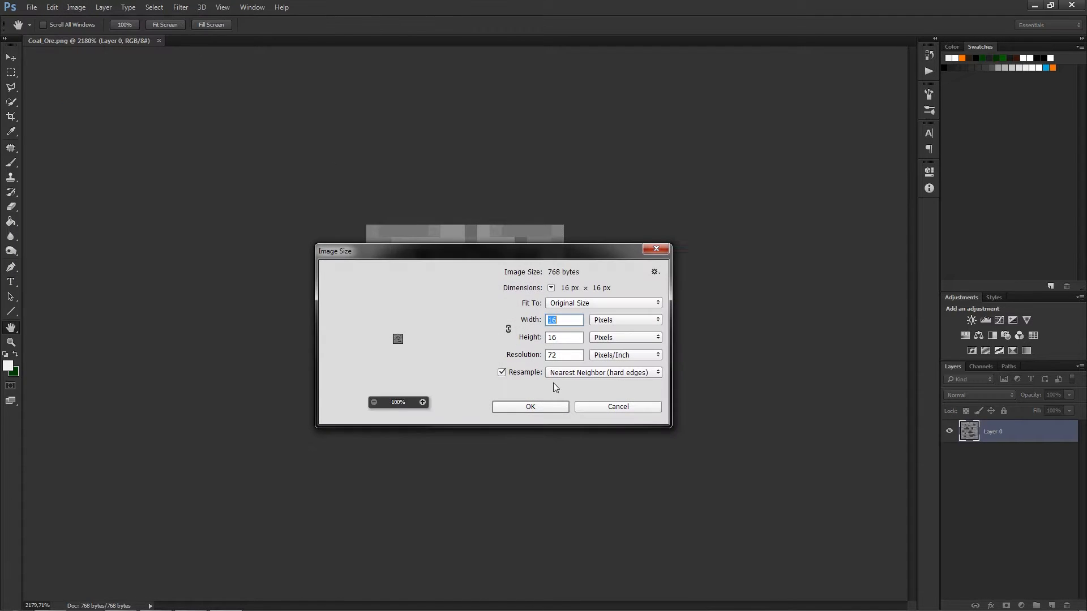
text(1024)
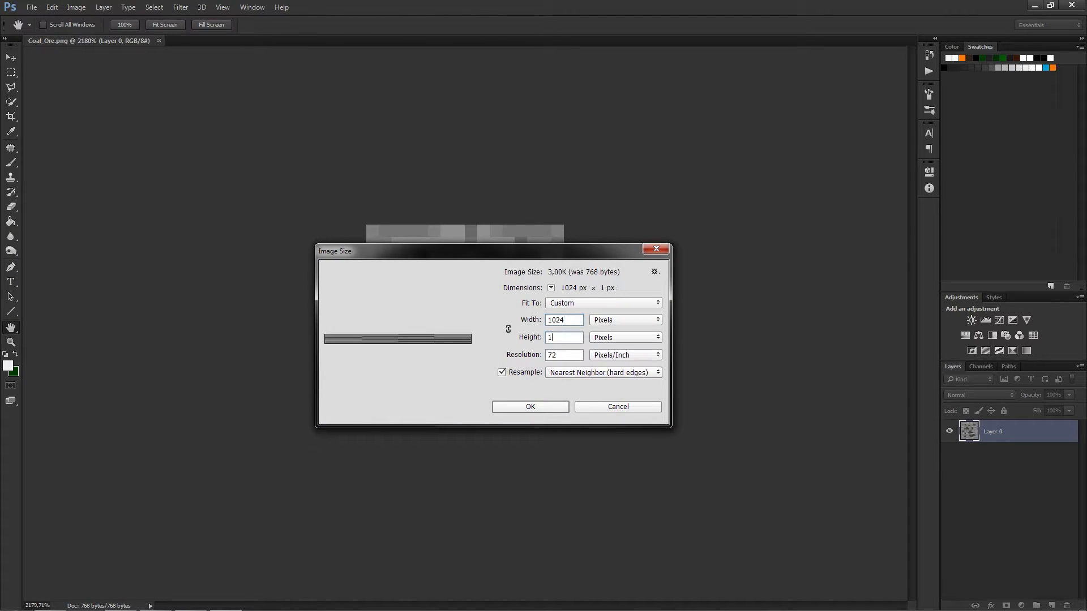
click(531, 406)
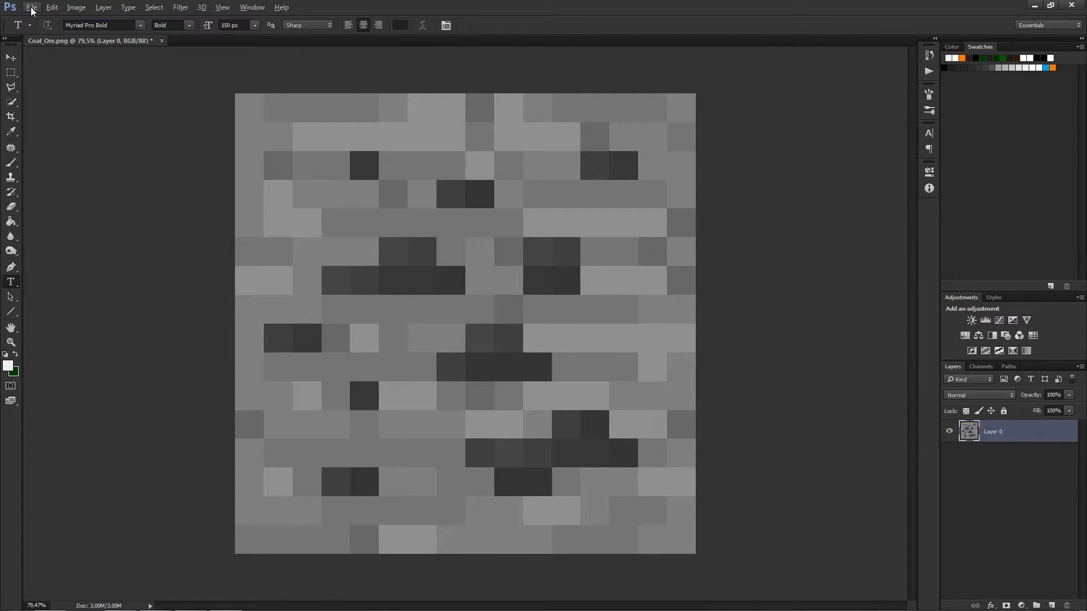
mouse_move(45, 19)
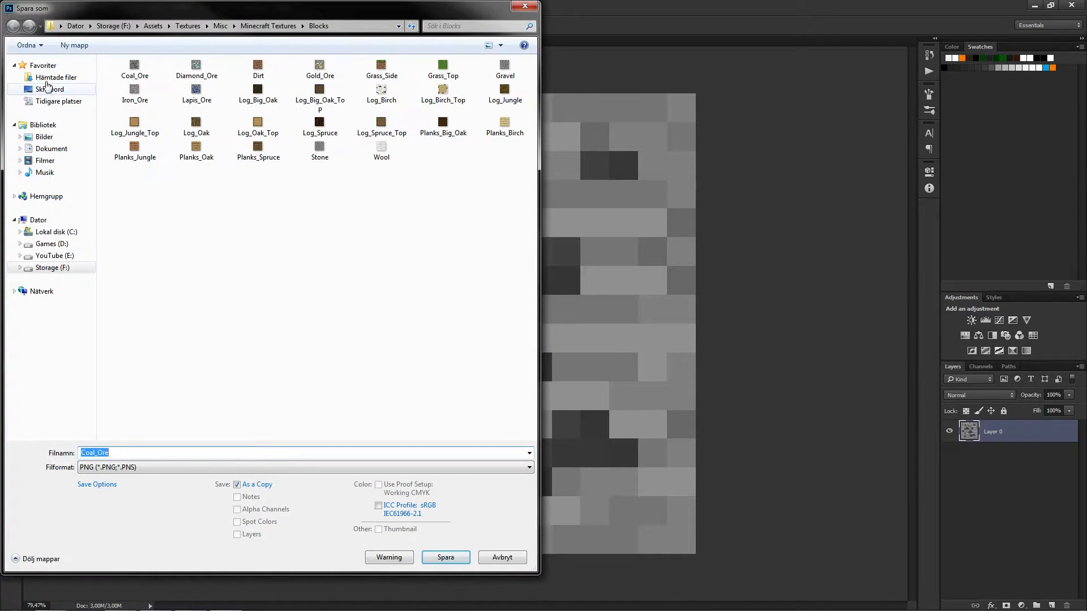
Step: Save the enlarged texture as a PNG copy on the Desktop
click(446, 557)
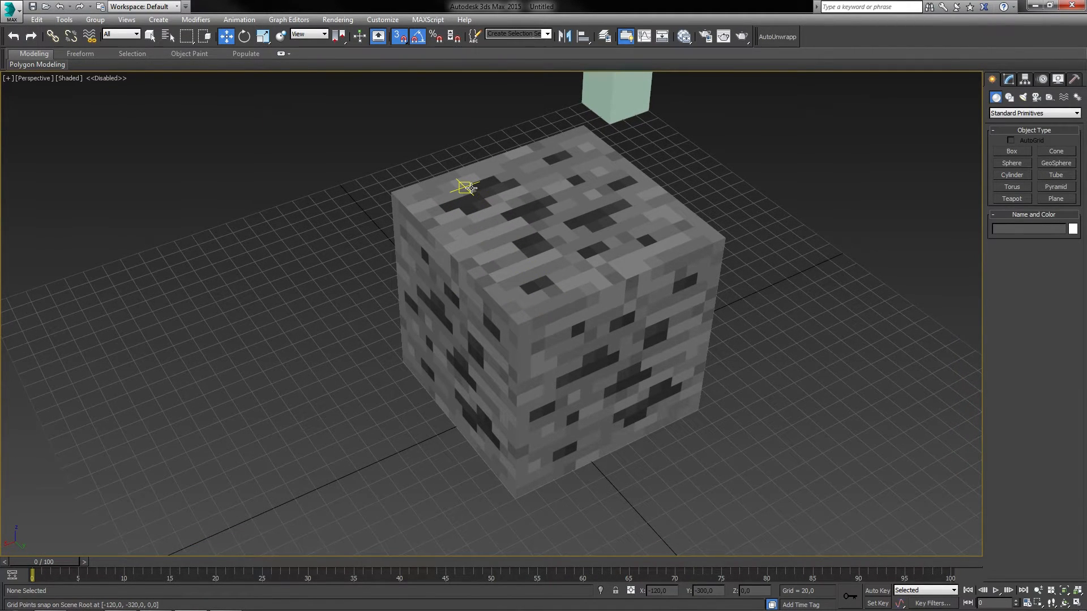
mouse_move(486, 298)
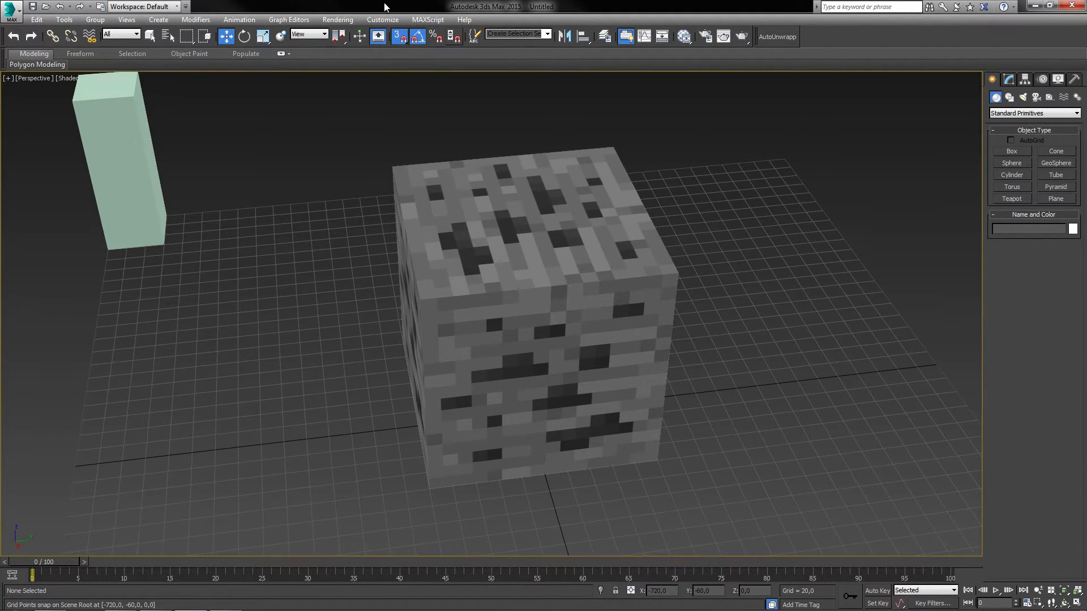
Step: Choose Legacy Direct3D under Preferences > Viewports display driver and close Preferences
click(381, 19)
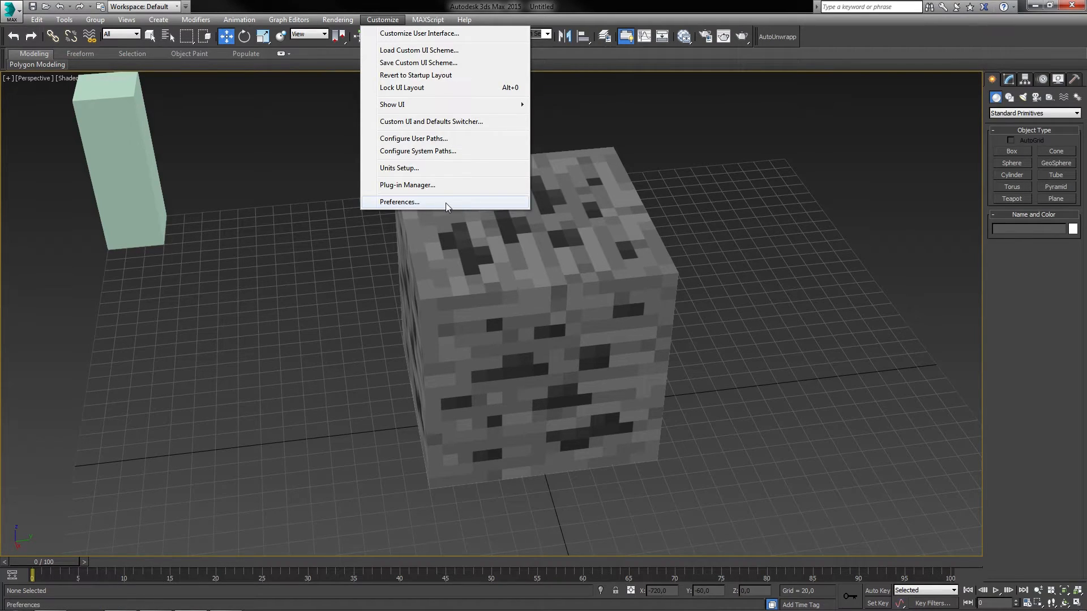
click(400, 201)
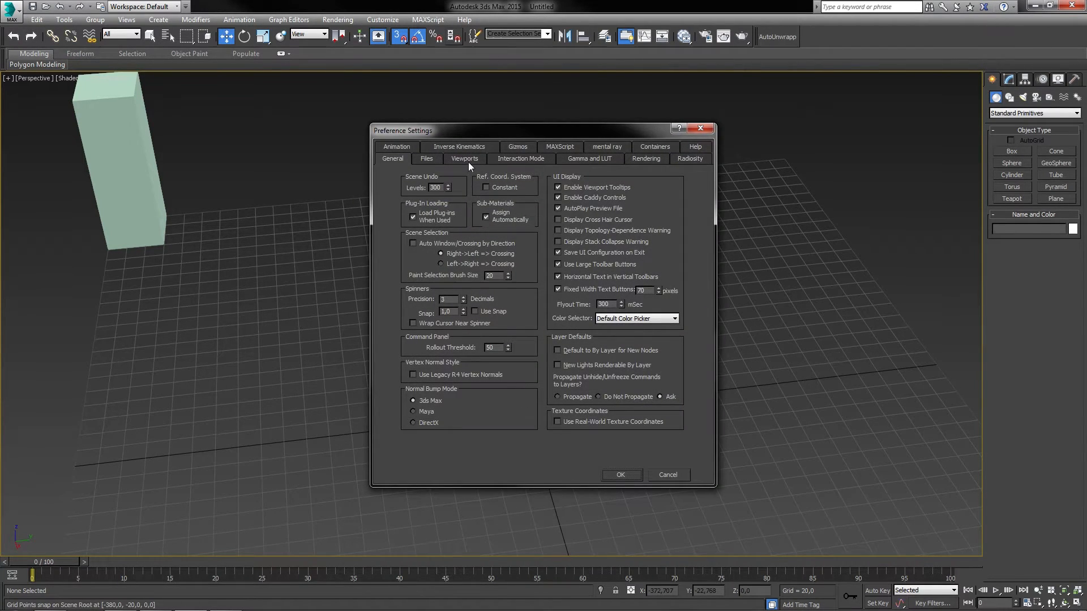
click(464, 158)
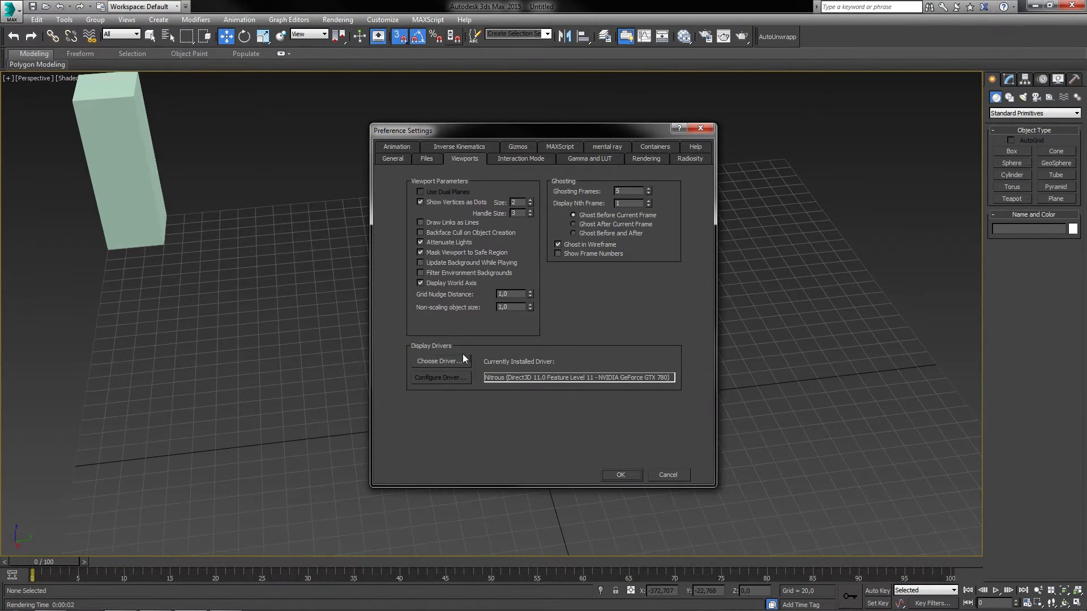
click(440, 361)
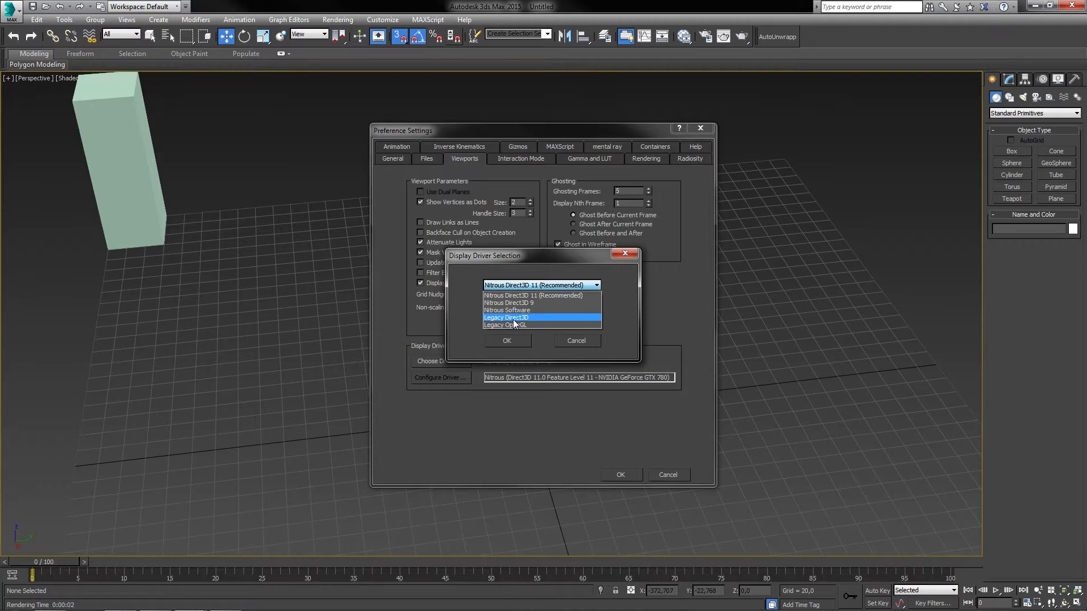
click(533, 295)
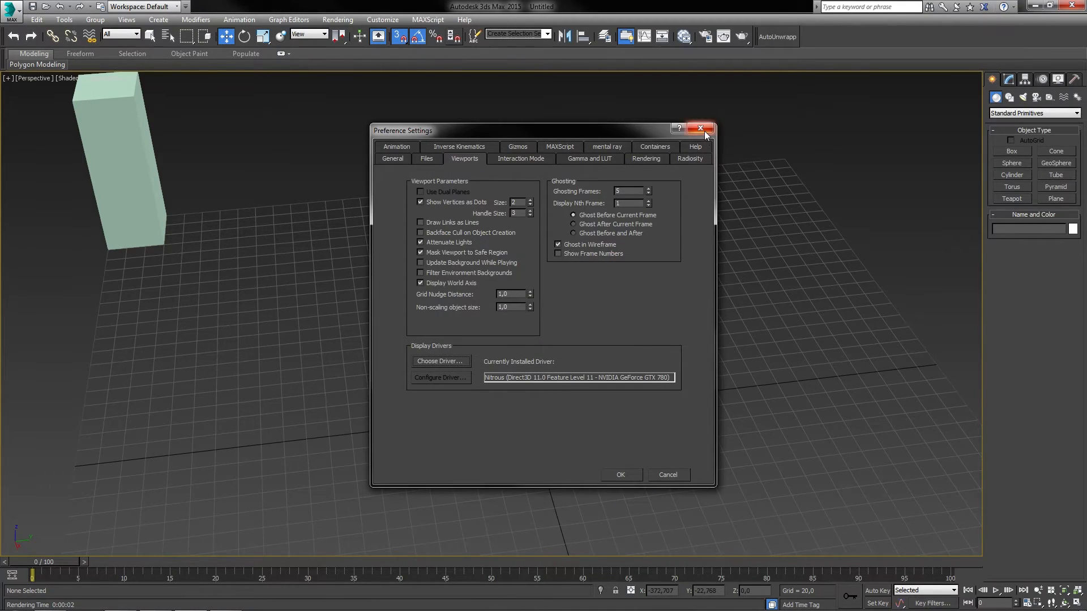
click(700, 128)
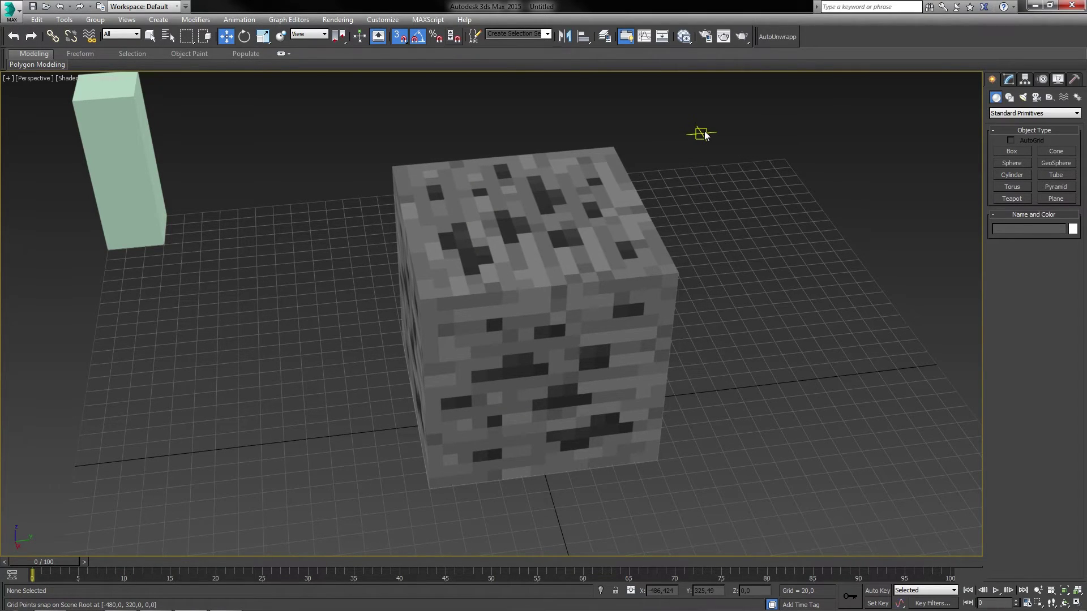
mouse_move(747, 334)
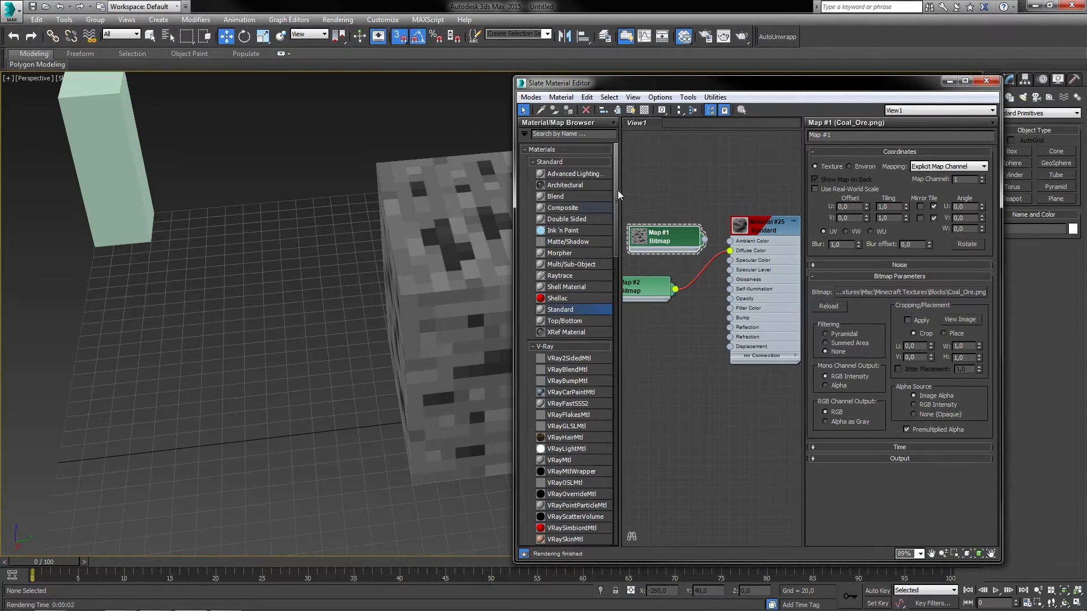
Step: Close the Slate Material Editor after setting Coal_Ore.png filtering to None
click(985, 79)
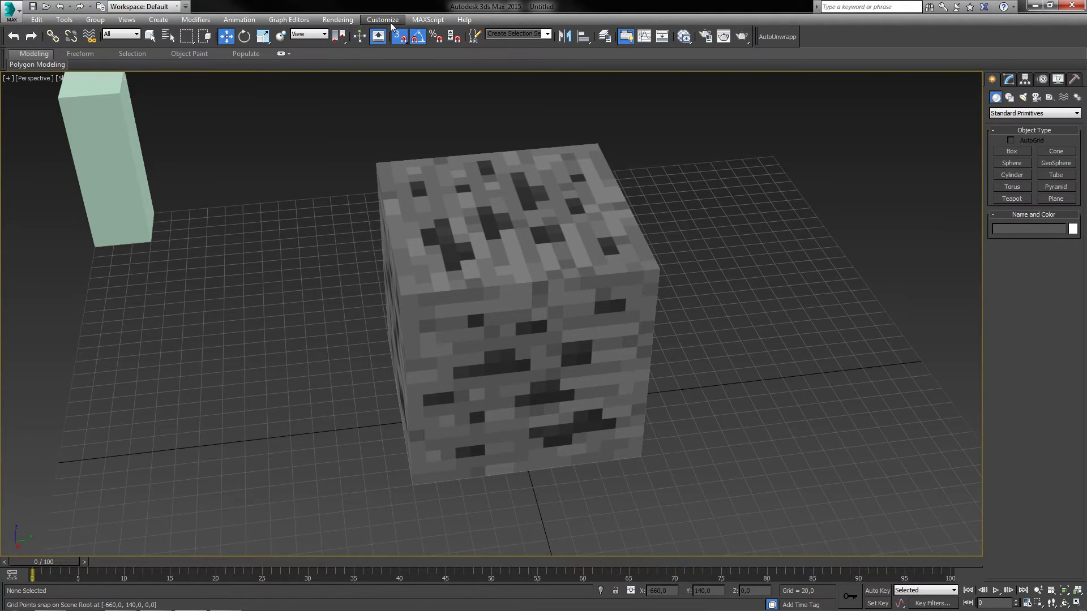
Step: Review the Viewports display driver choices, then minimize 3ds Max to the Blocks folder
click(382, 19)
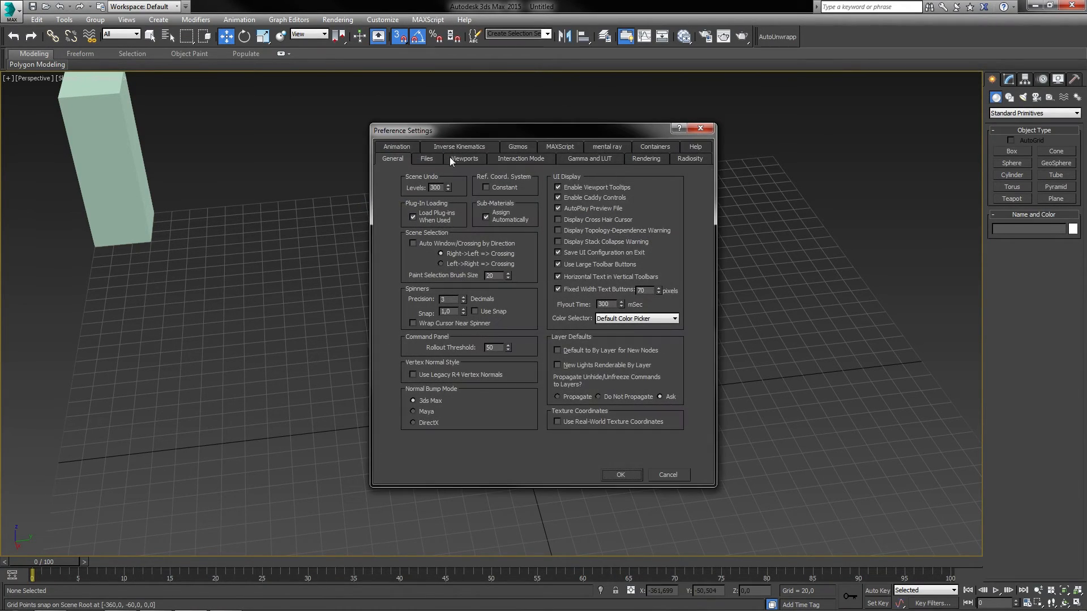
click(464, 158)
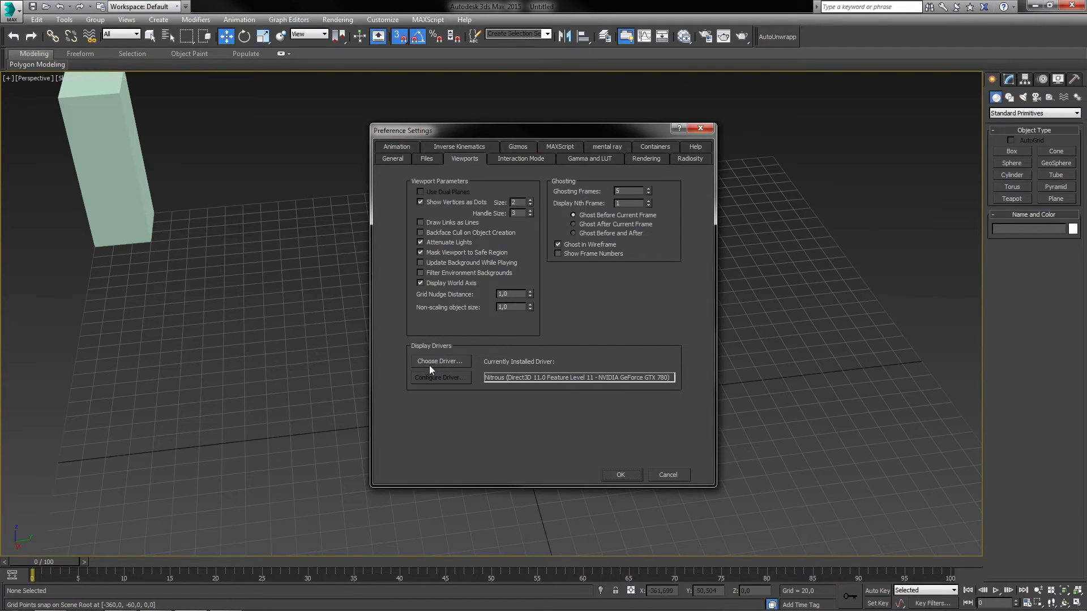
click(439, 361)
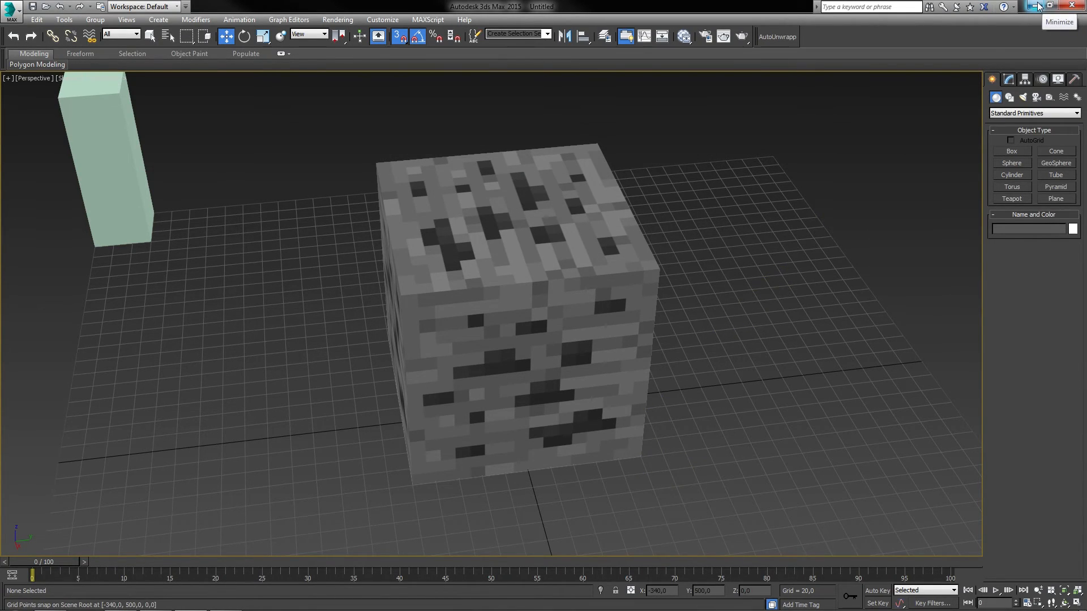
click(1030, 5)
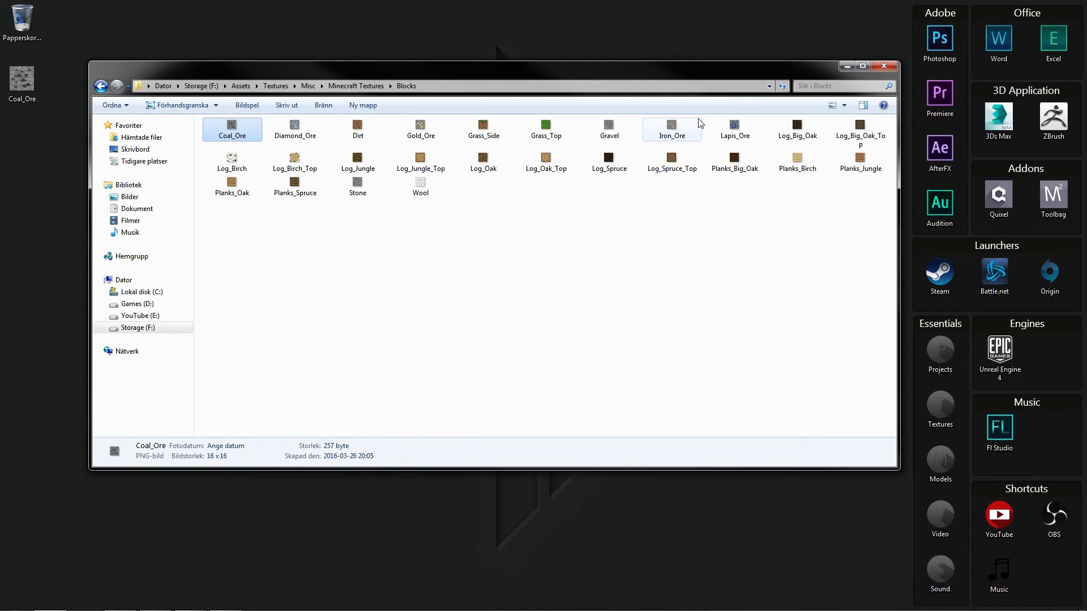